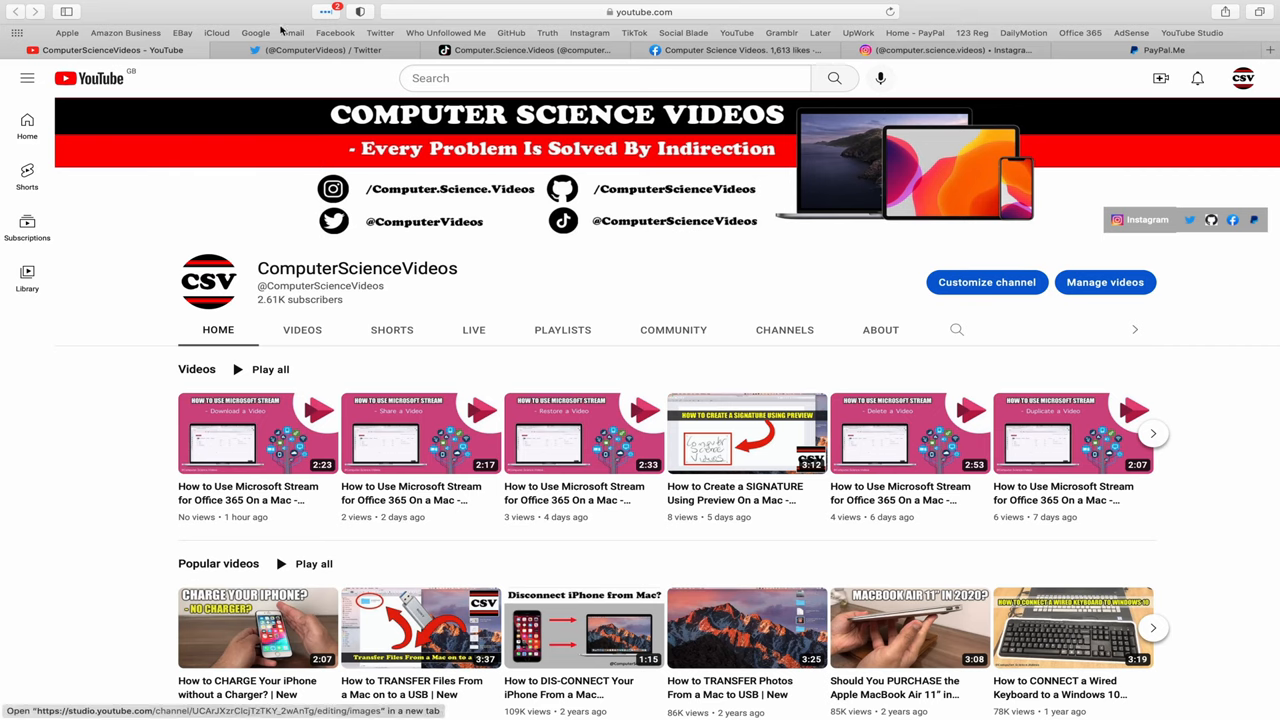
- Look through the channel's Twitter and Instagram profile tabs, then close the browser windows
{"action": "left_click", "coordinate": [316, 50]}
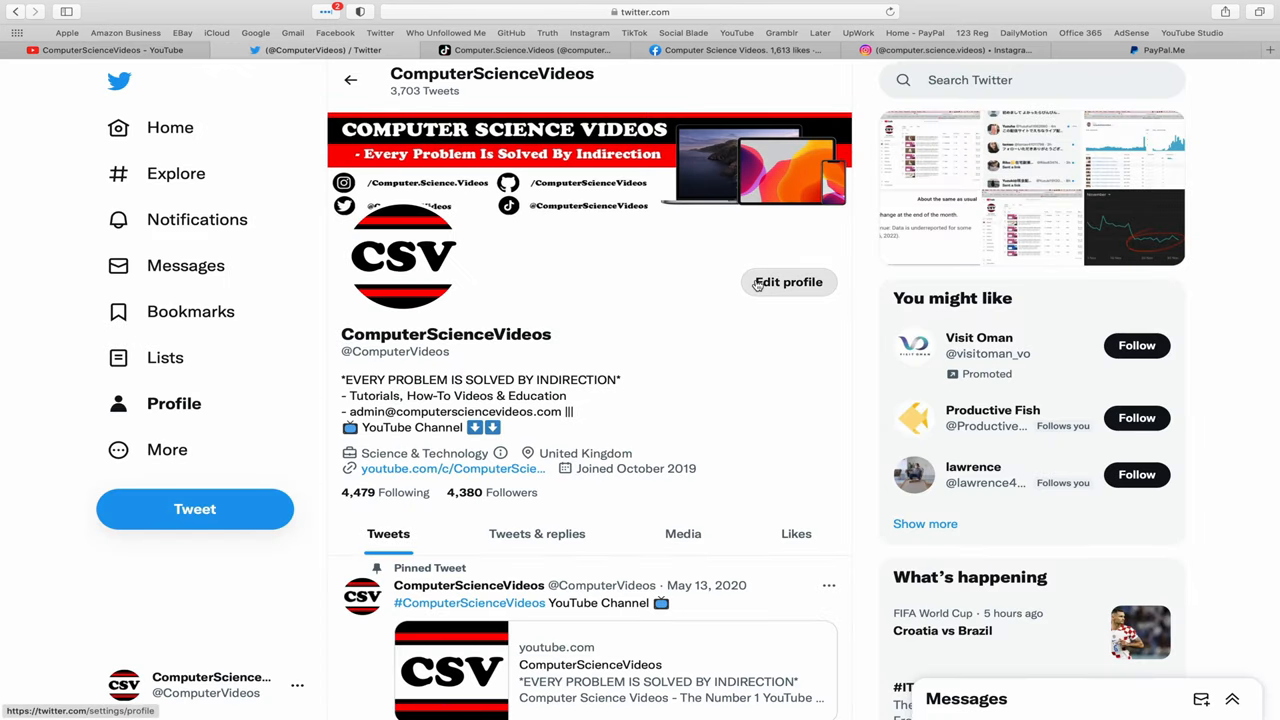
{"action": "mouse_move", "coordinate": [692, 292]}
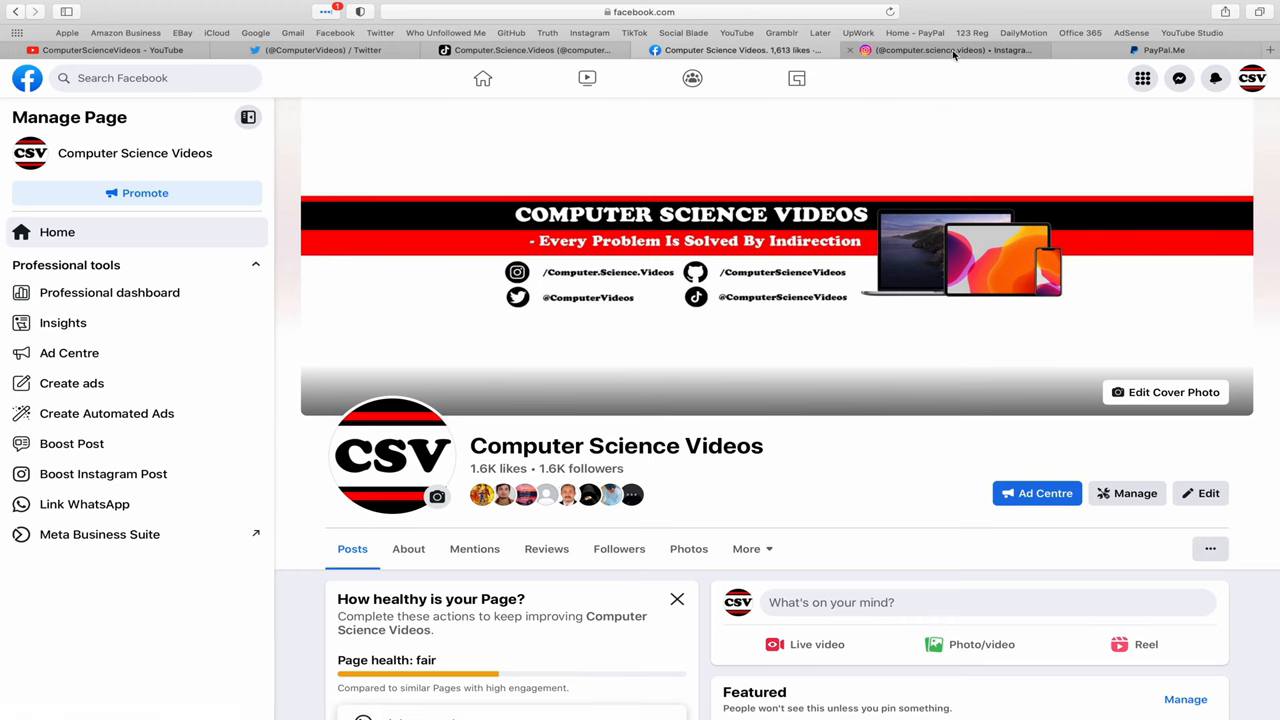
{"action": "left_click", "coordinate": [944, 50]}
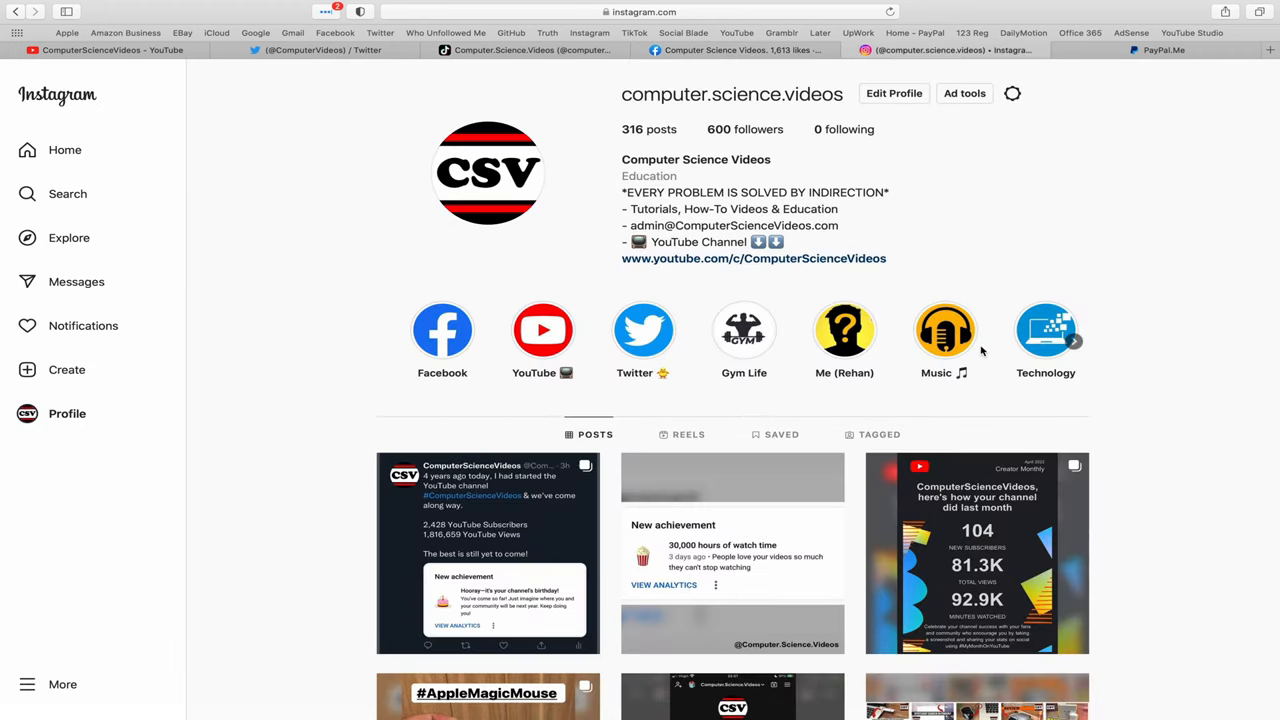
{"action": "left_click", "coordinate": [1164, 50]}
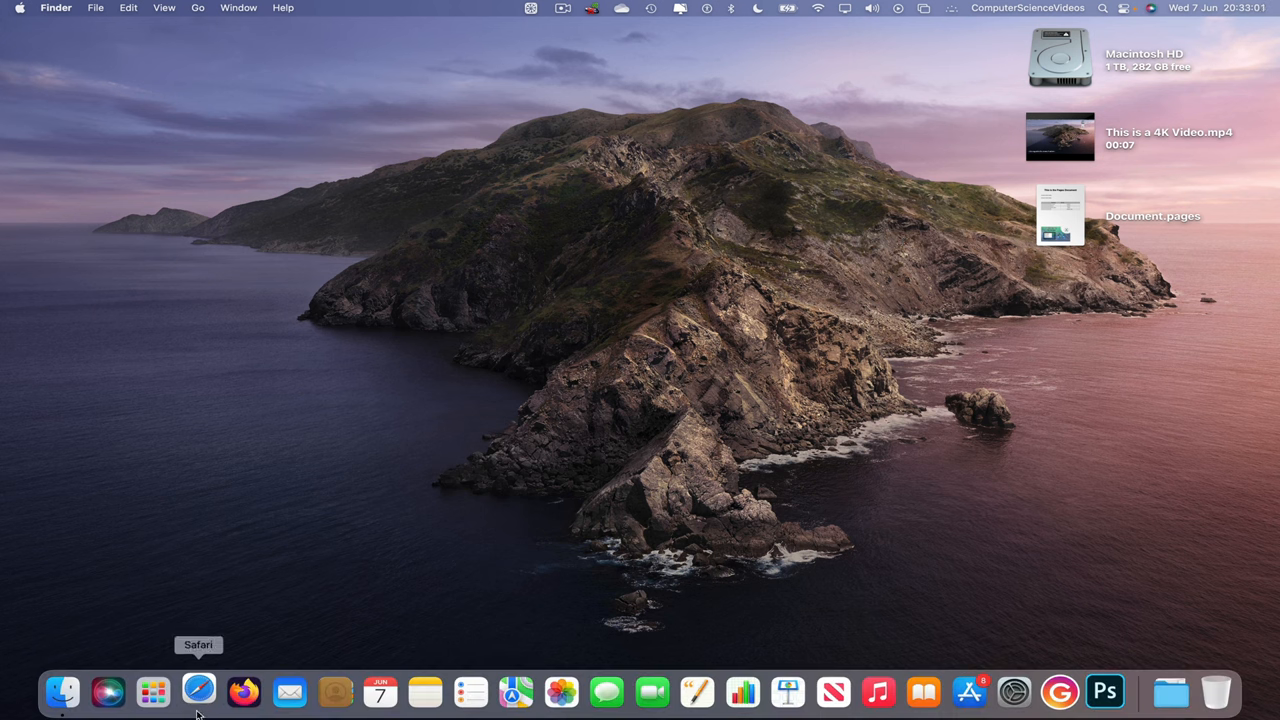
- Launch Safari, go to the ComputerScienceVideos Twitter profile from bookmarks, then show the desktop
{"action": "left_click", "coordinate": [198, 690]}
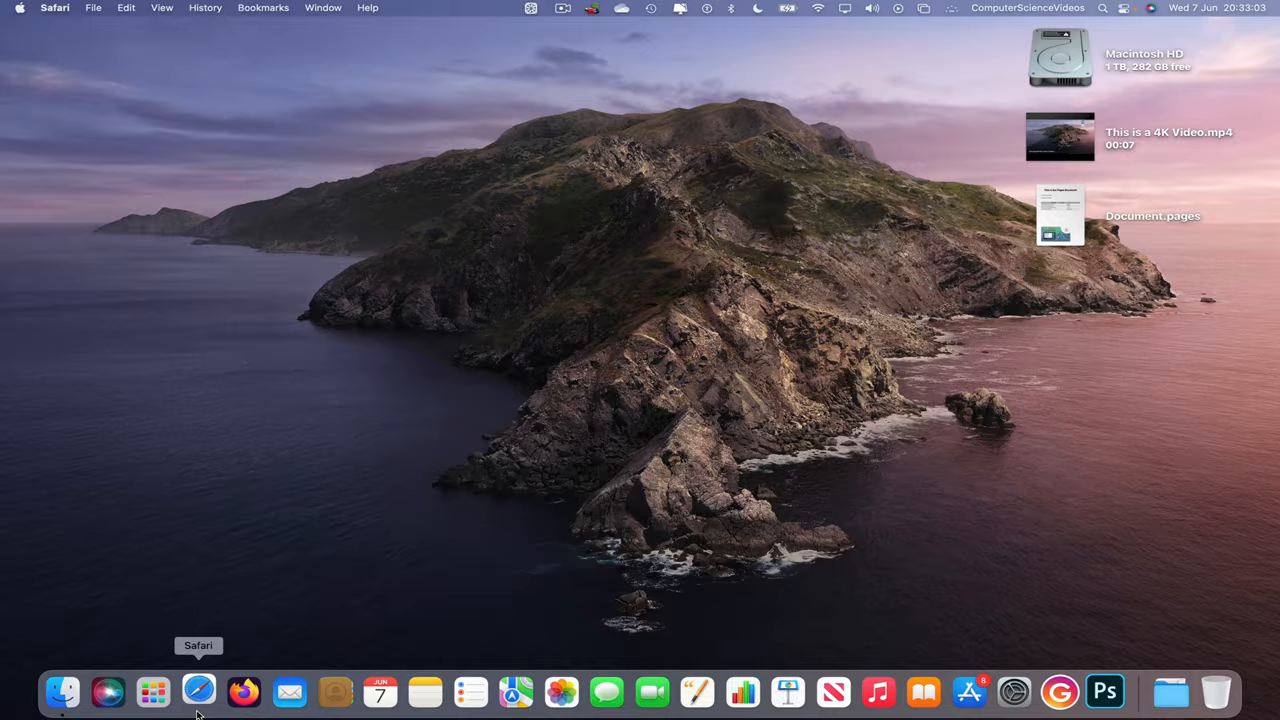
{"action": "left_click", "coordinate": [198, 692]}
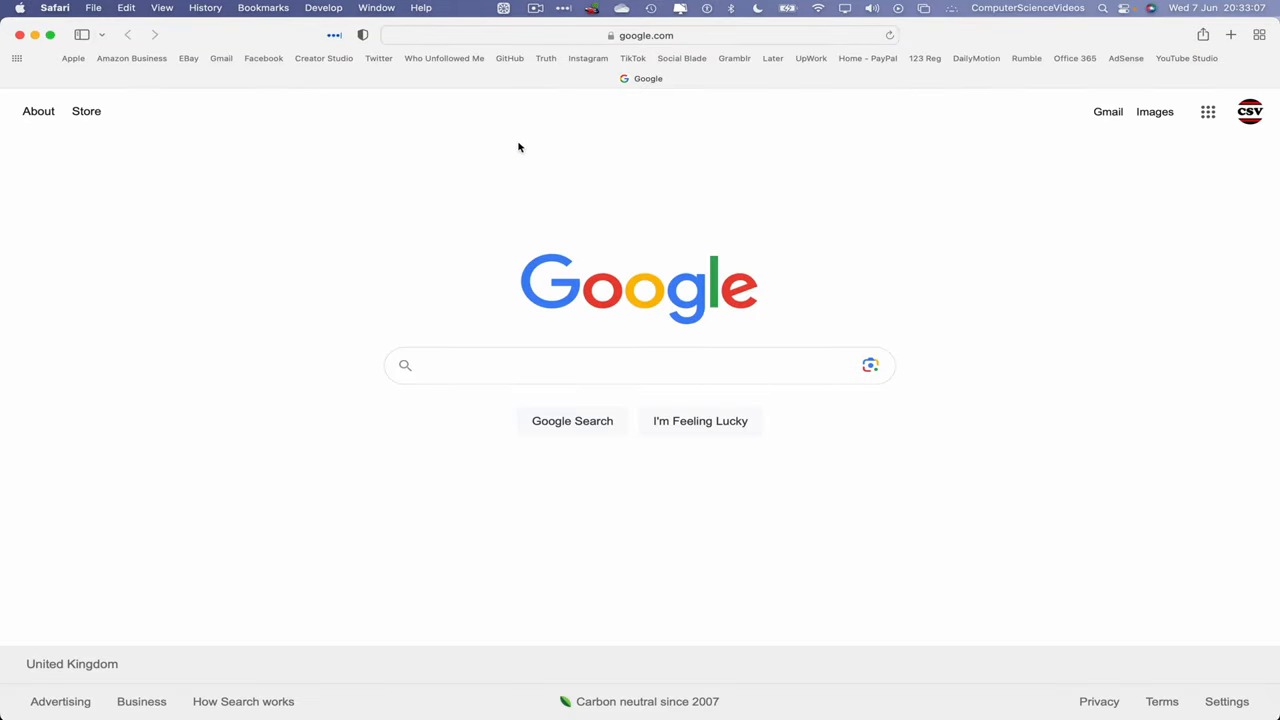
{"action": "left_click", "coordinate": [378, 58]}
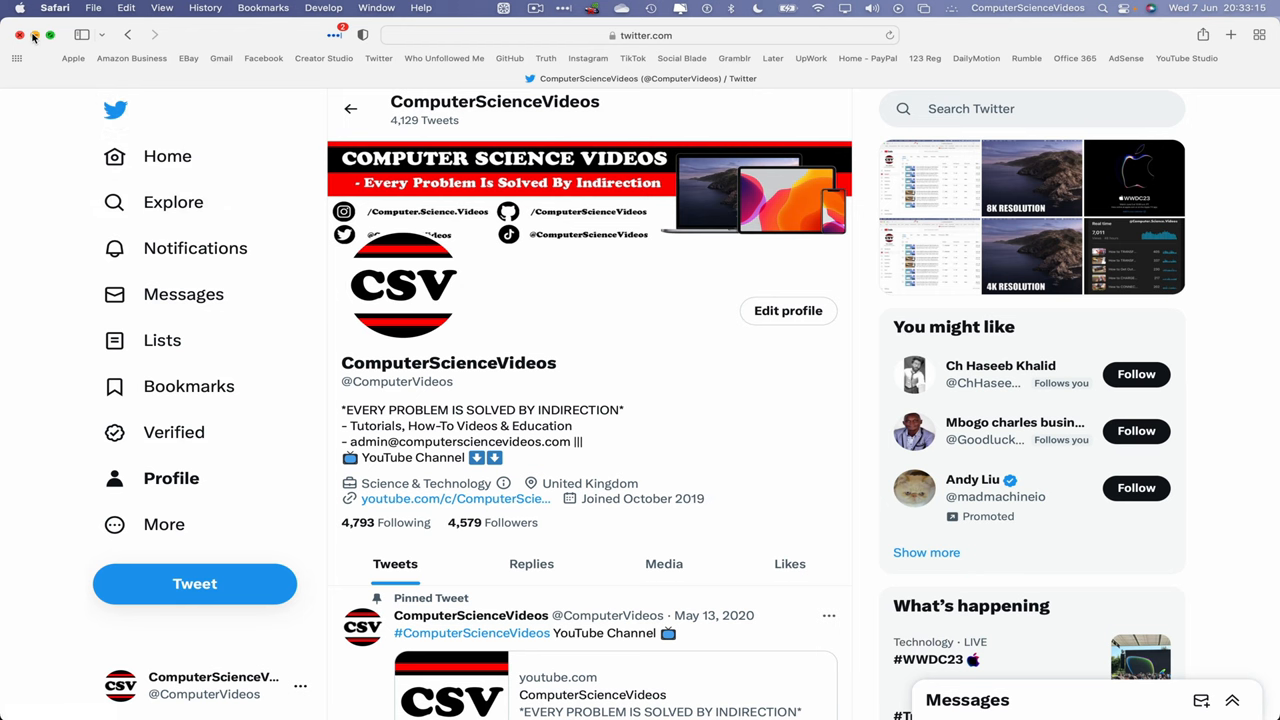
{"action": "left_click", "coordinate": [18, 36]}
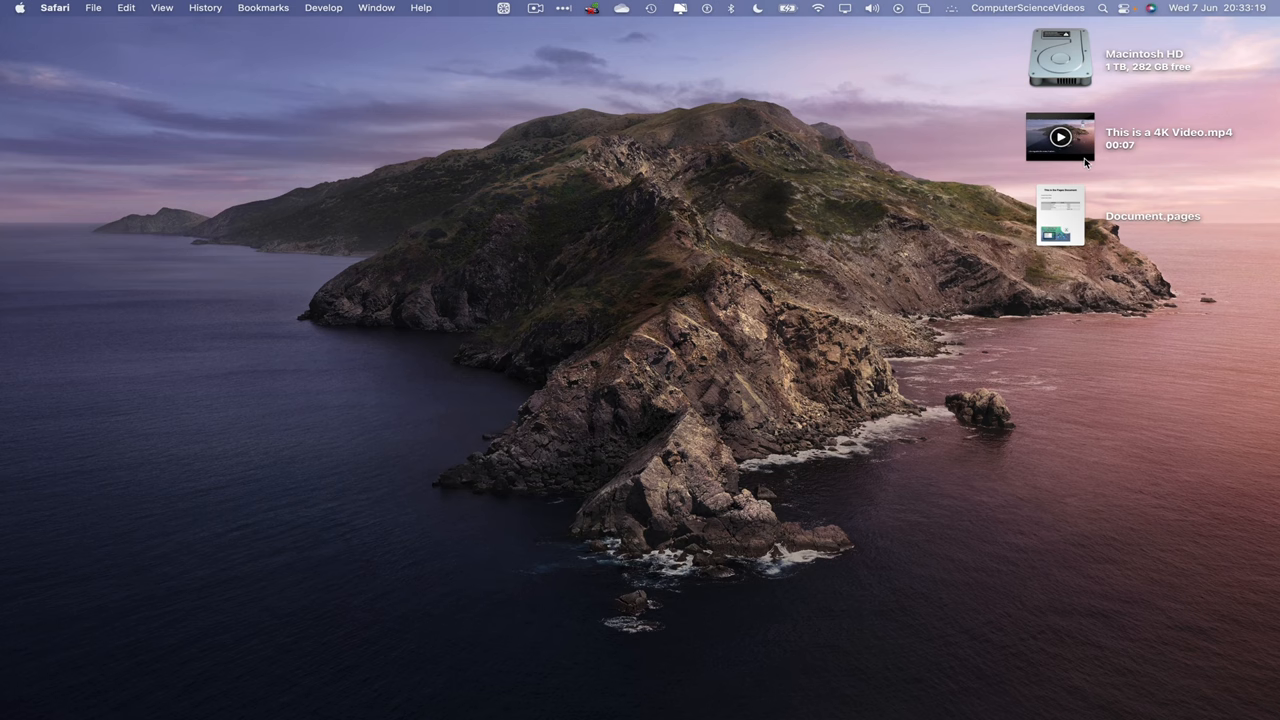
- Preview This is a 4K Video.mp4 in QuickTime Player, scrub through its 7 seconds and close it
{"action": "right_click", "coordinate": [1060, 136]}
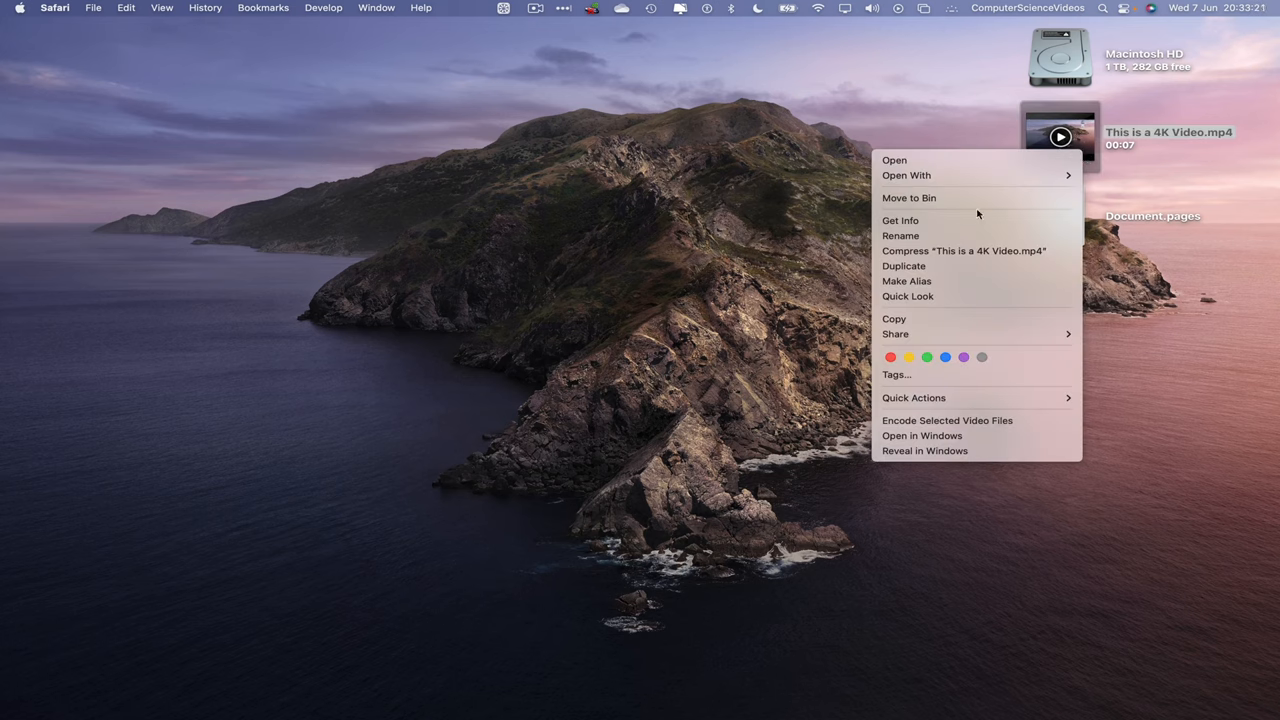
{"action": "left_click", "coordinate": [900, 220]}
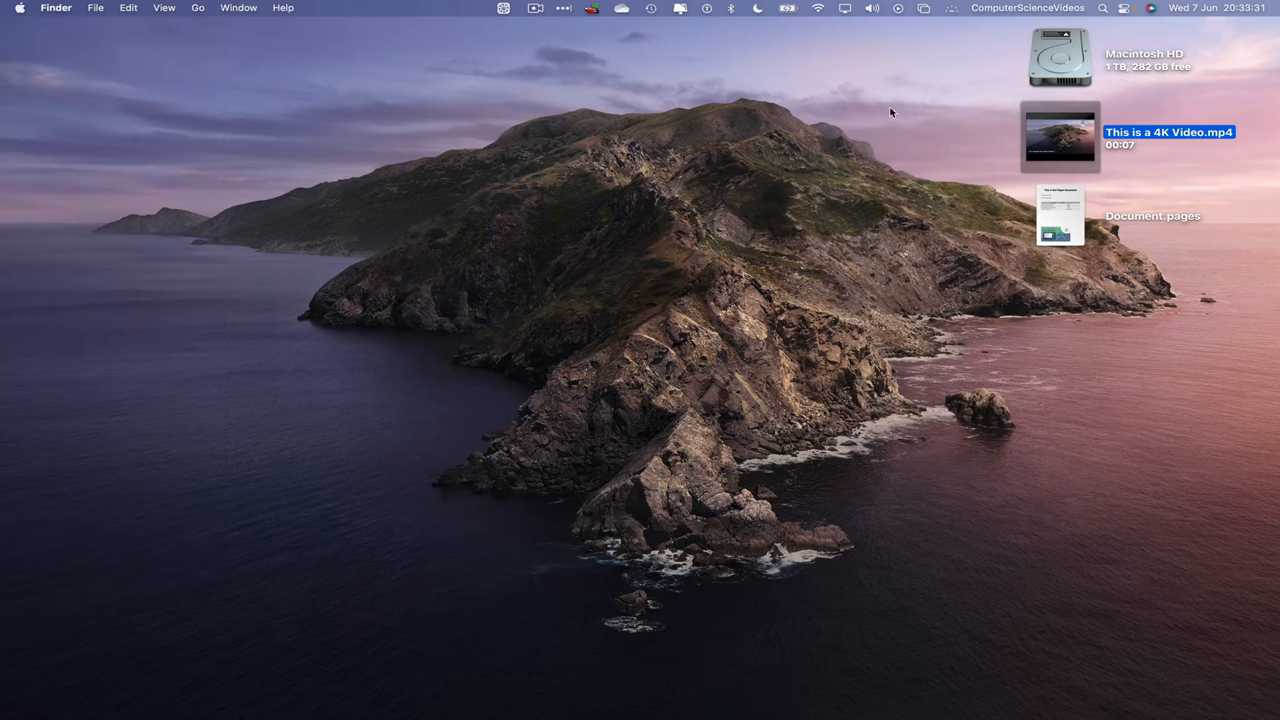
{"action": "double_click", "coordinate": [1060, 136]}
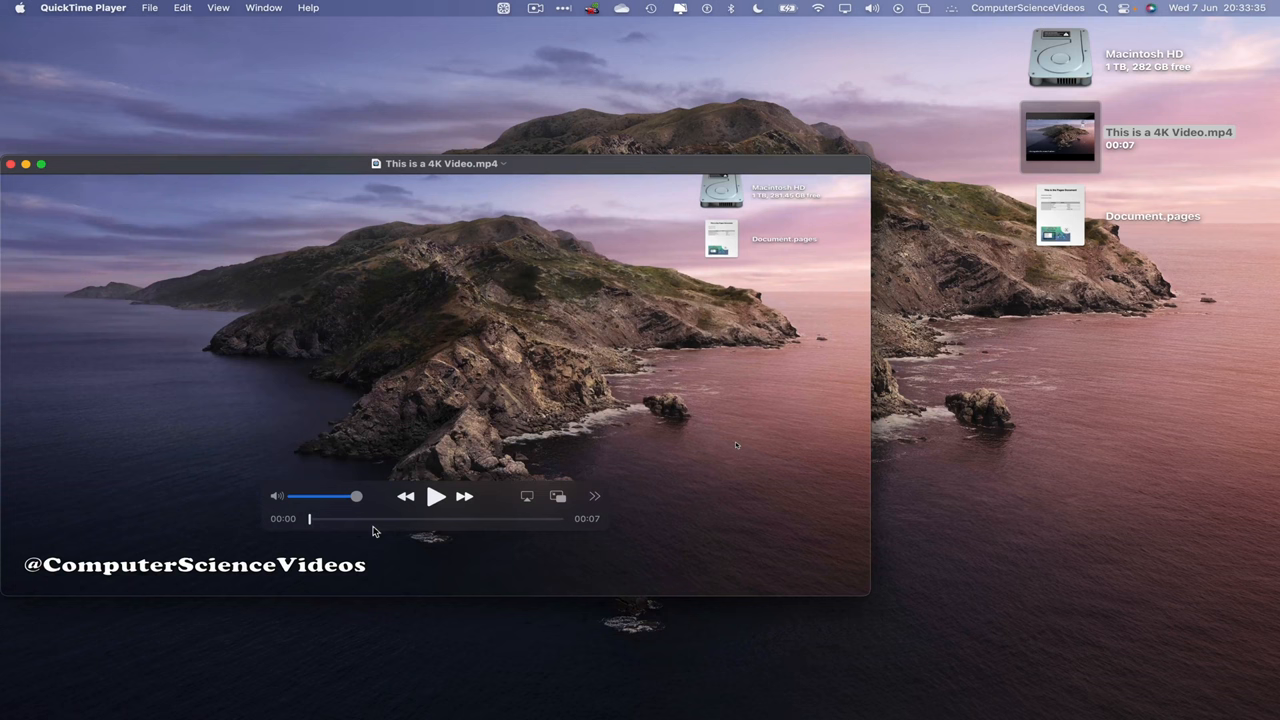
{"action": "left_click_drag", "start_coordinate": [310, 520], "coordinate": [544, 520]}
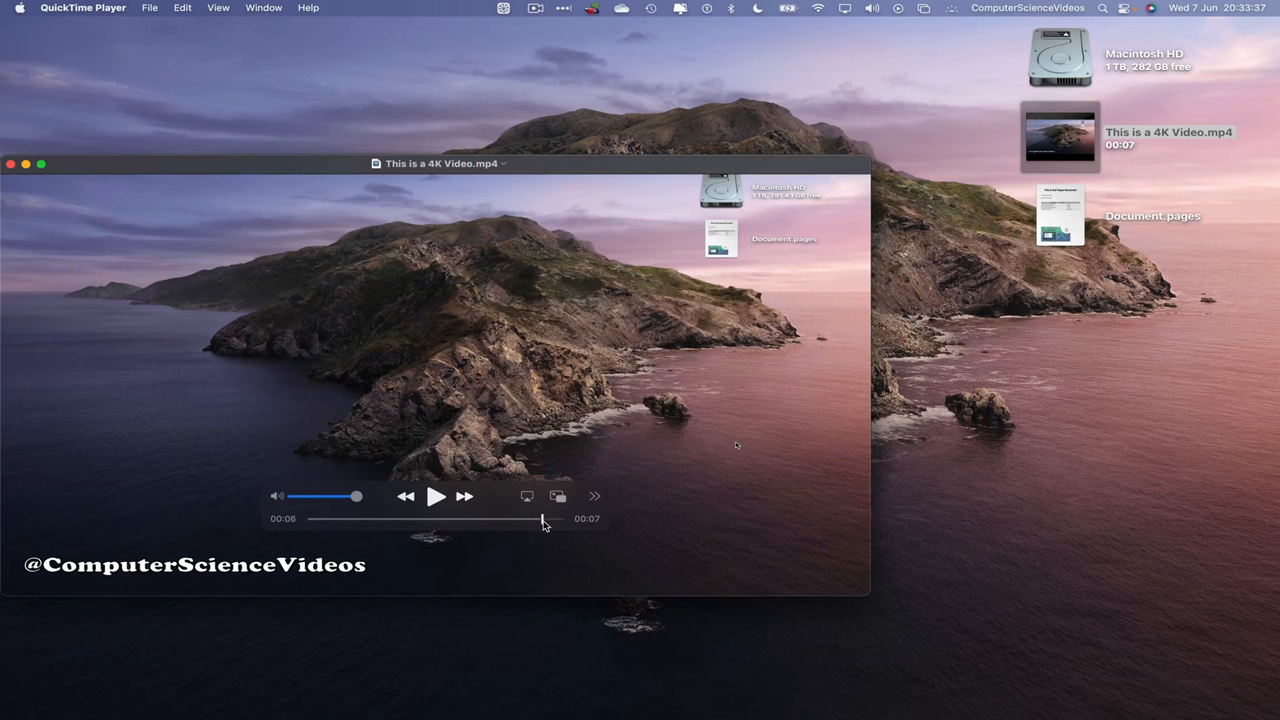
{"action": "left_click", "coordinate": [84, 8]}
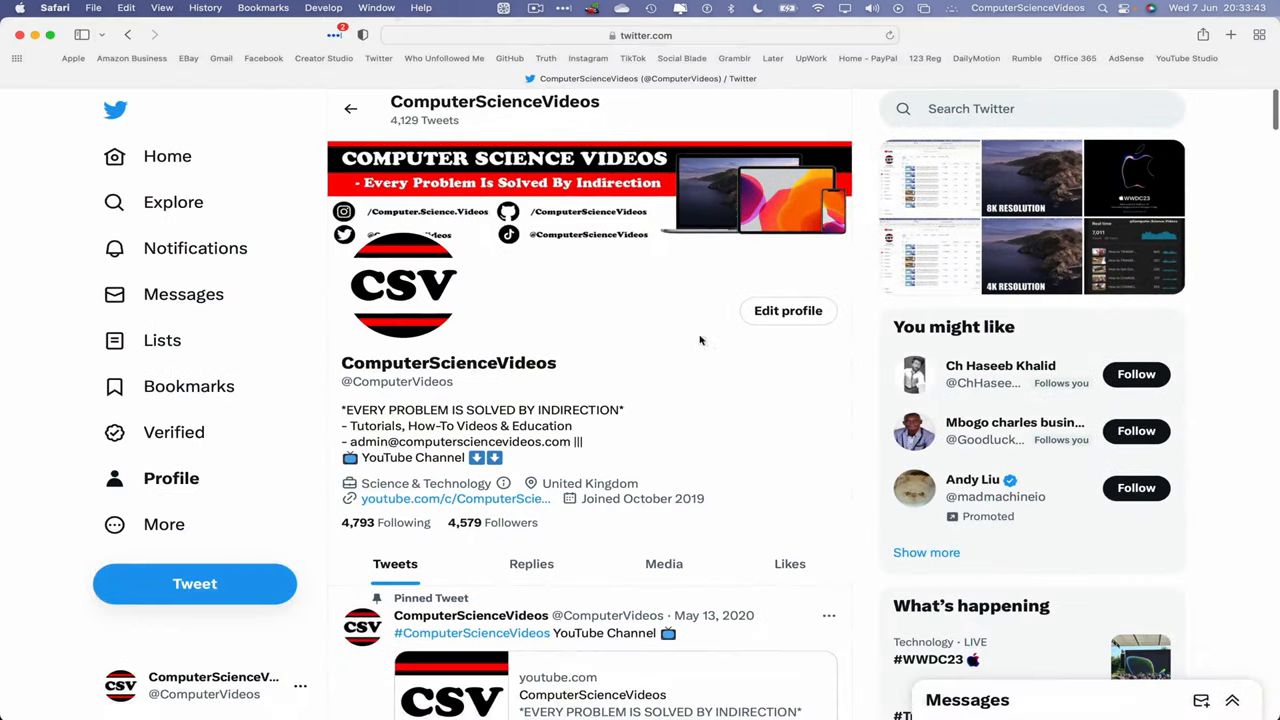
- Start a new tweet and attach the 4K video until it shows Uploaded (100%)
{"action": "left_click", "coordinate": [194, 584]}
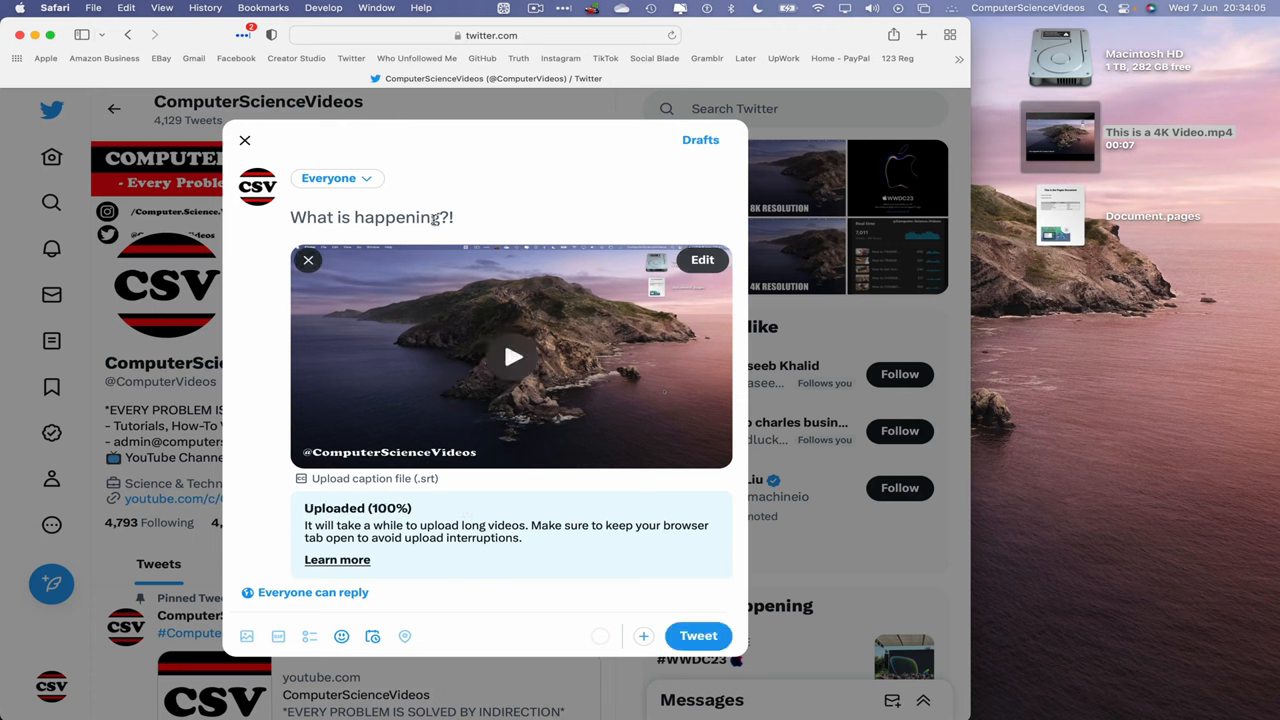
- Write 'This is a 4K Video! #ComputerScienceVideos #4KVideo' and post the tweet
{"action": "type", "text": "This is a"}
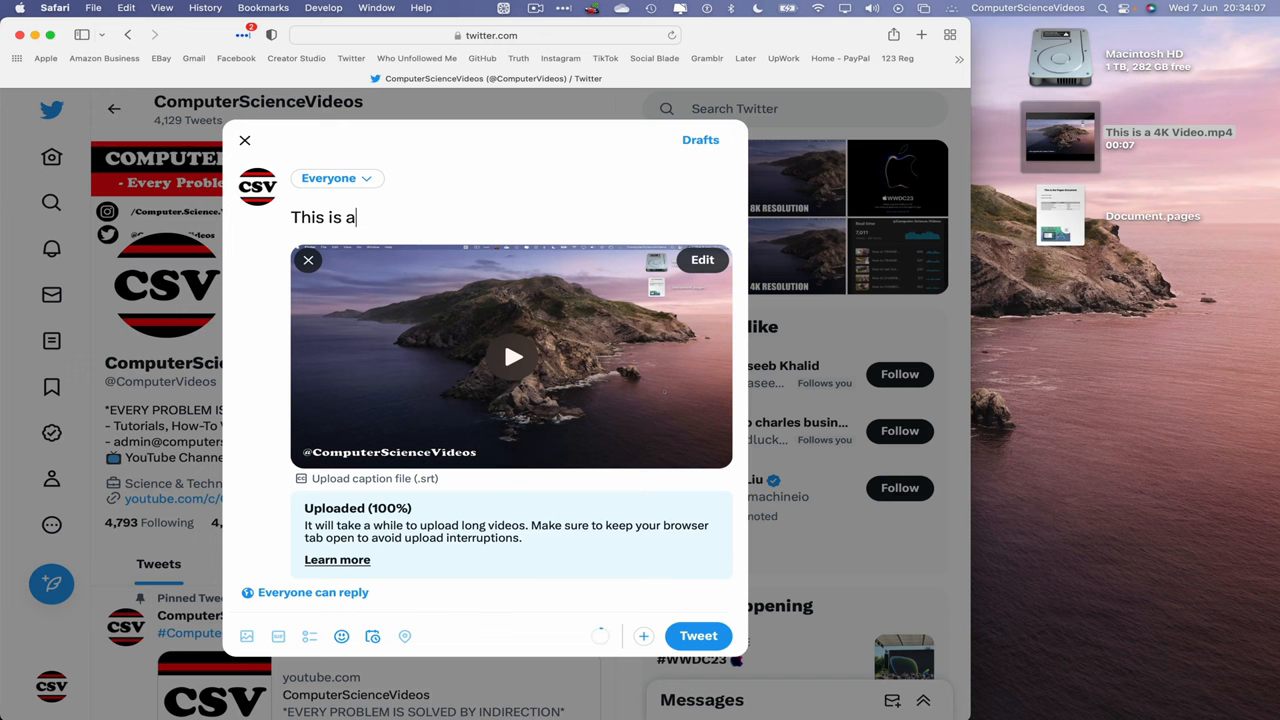
{"action": "type", "text": "4K"}
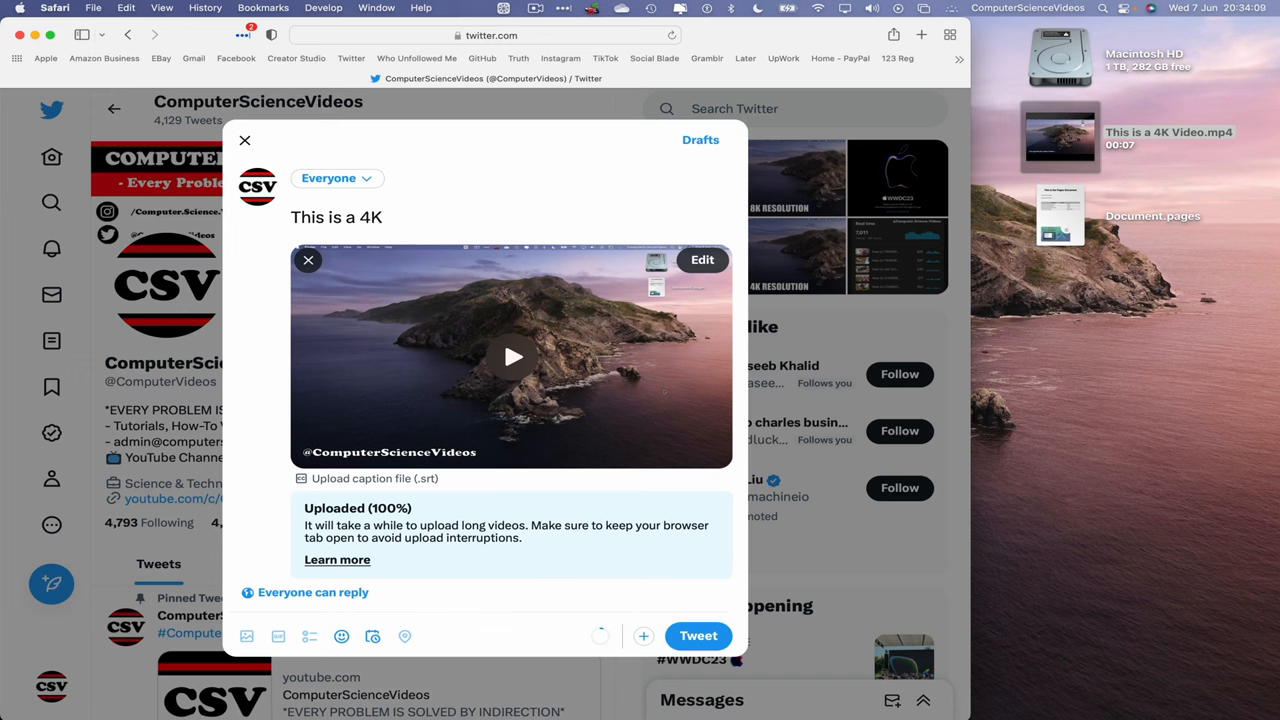
{"action": "type", "text": "Video!"}
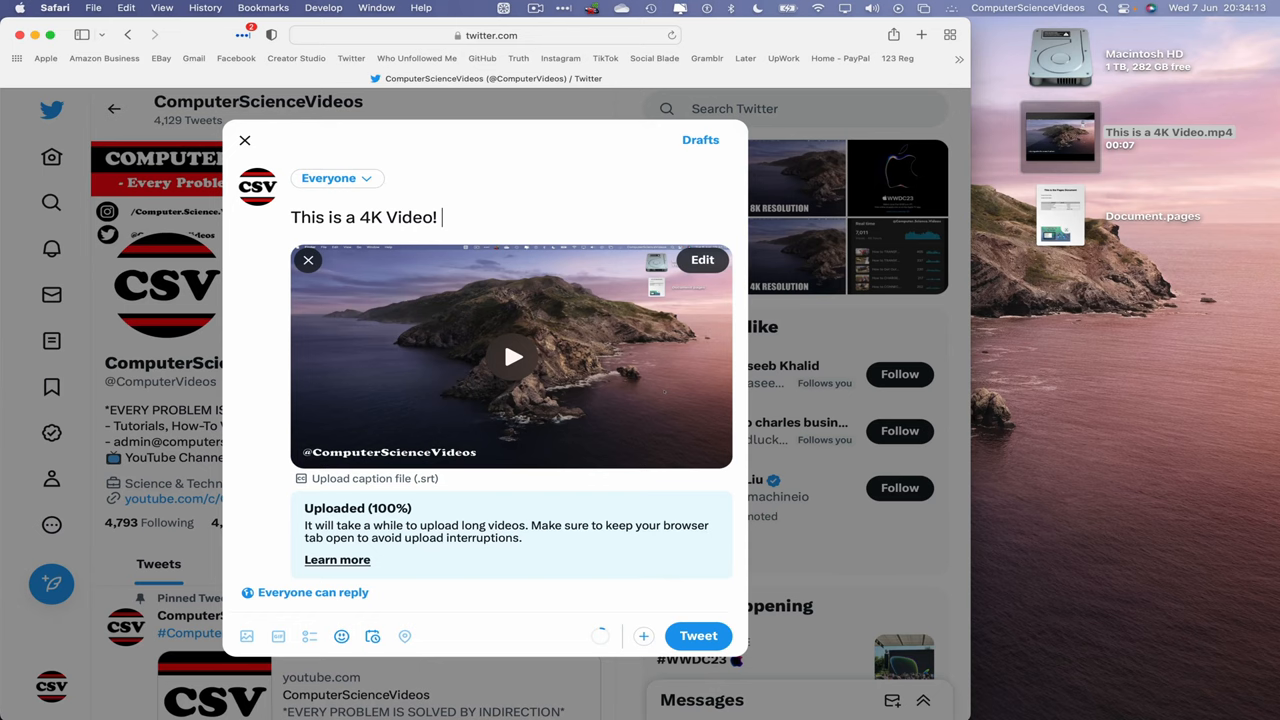
{"action": "type", "text": "#"}
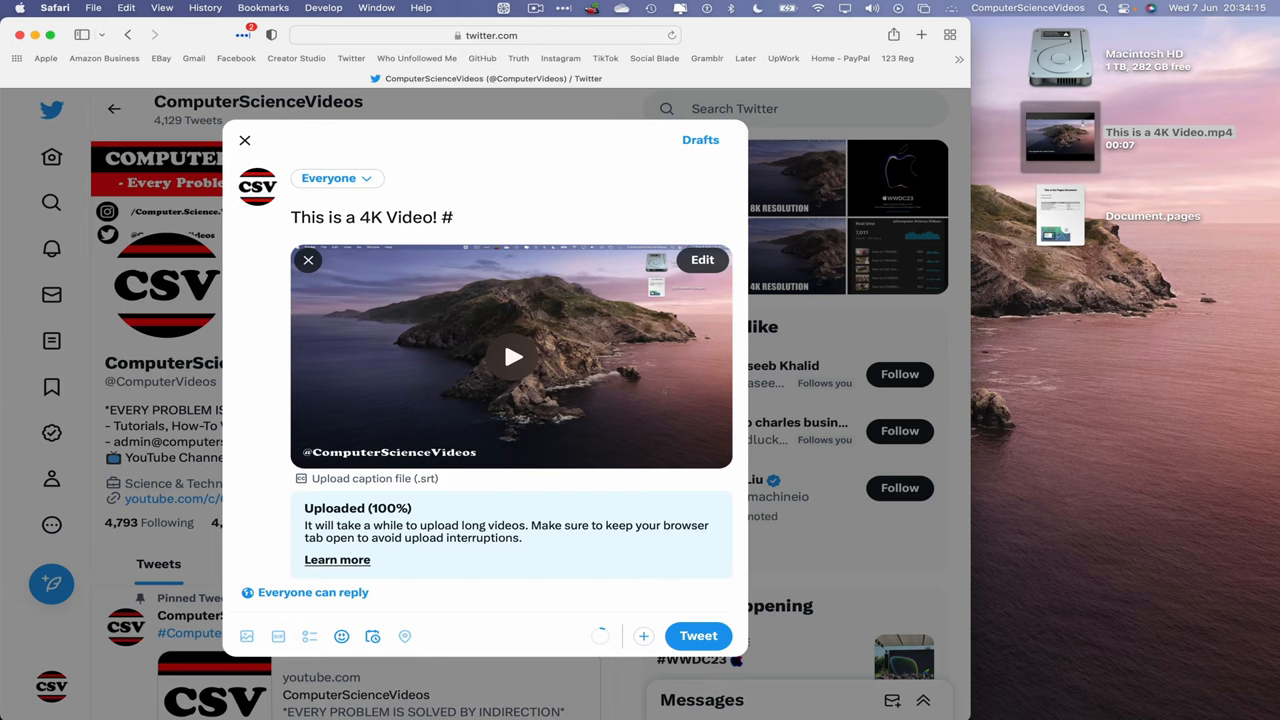
{"action": "type", "text": "ComputerScienceVideos #"}
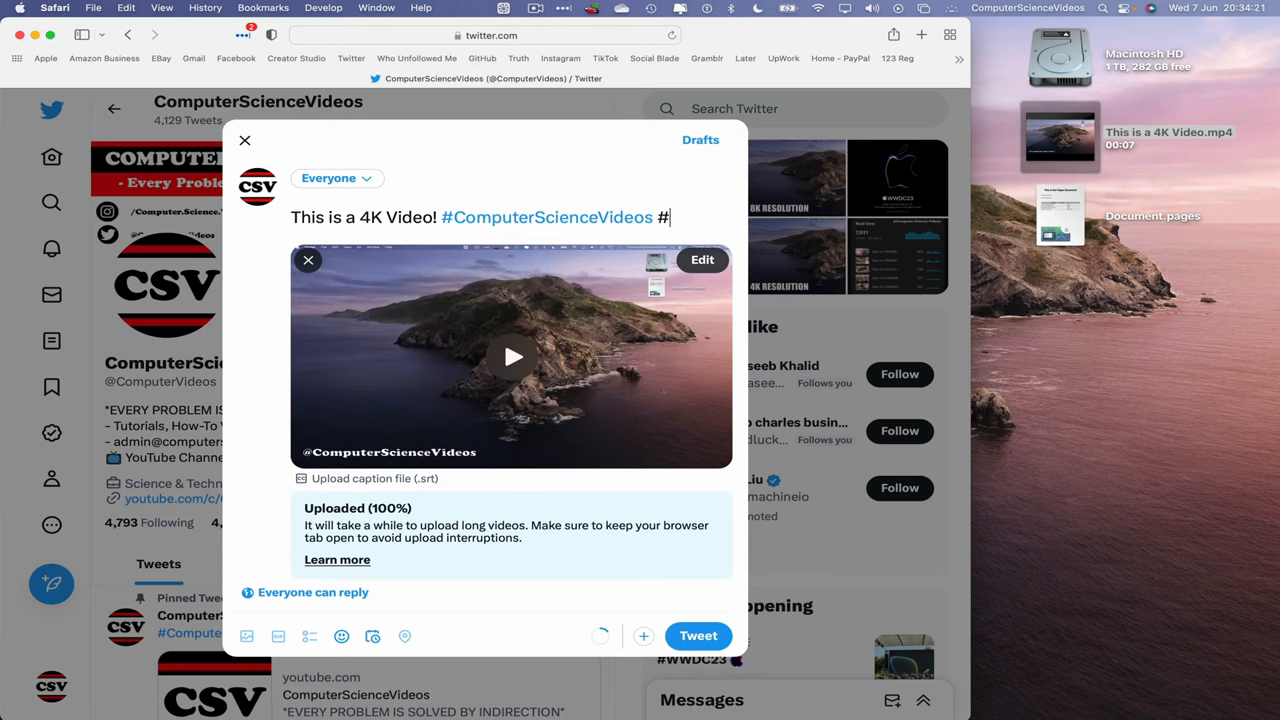
{"action": "type", "text": "4K"}
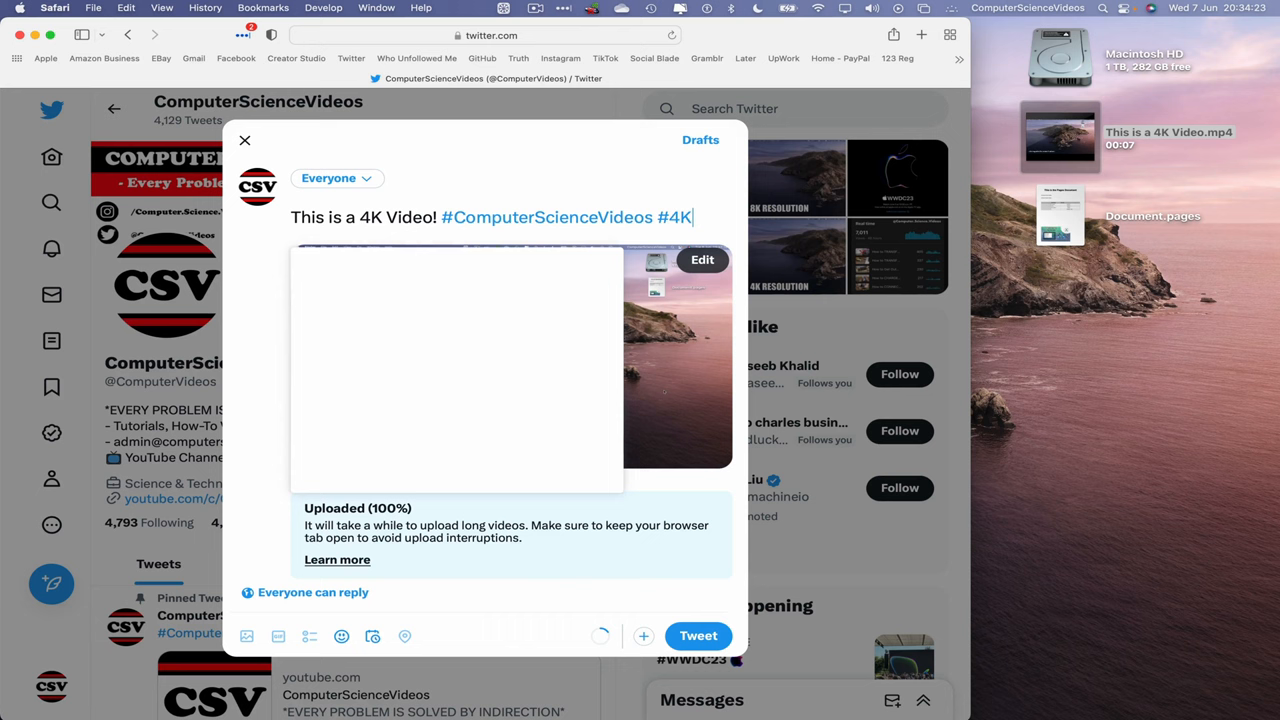
{"action": "type", "text": "Video"}
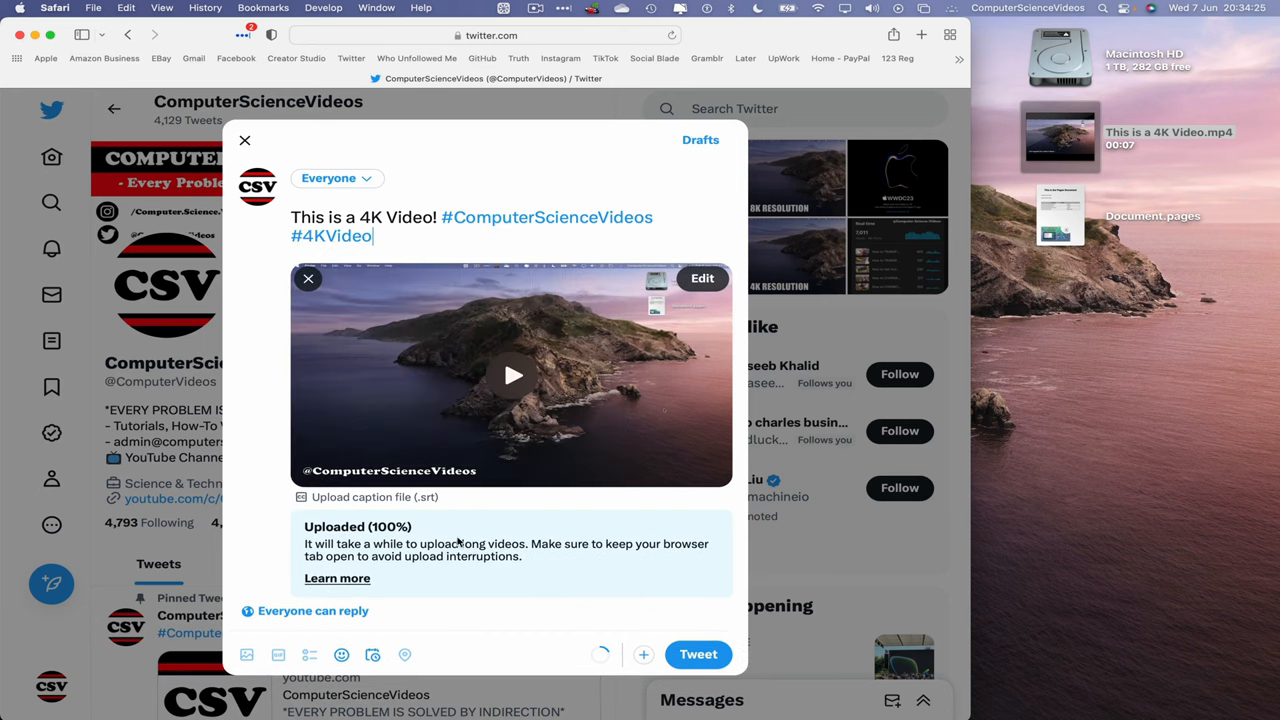
{"action": "mouse_move", "coordinate": [698, 654]}
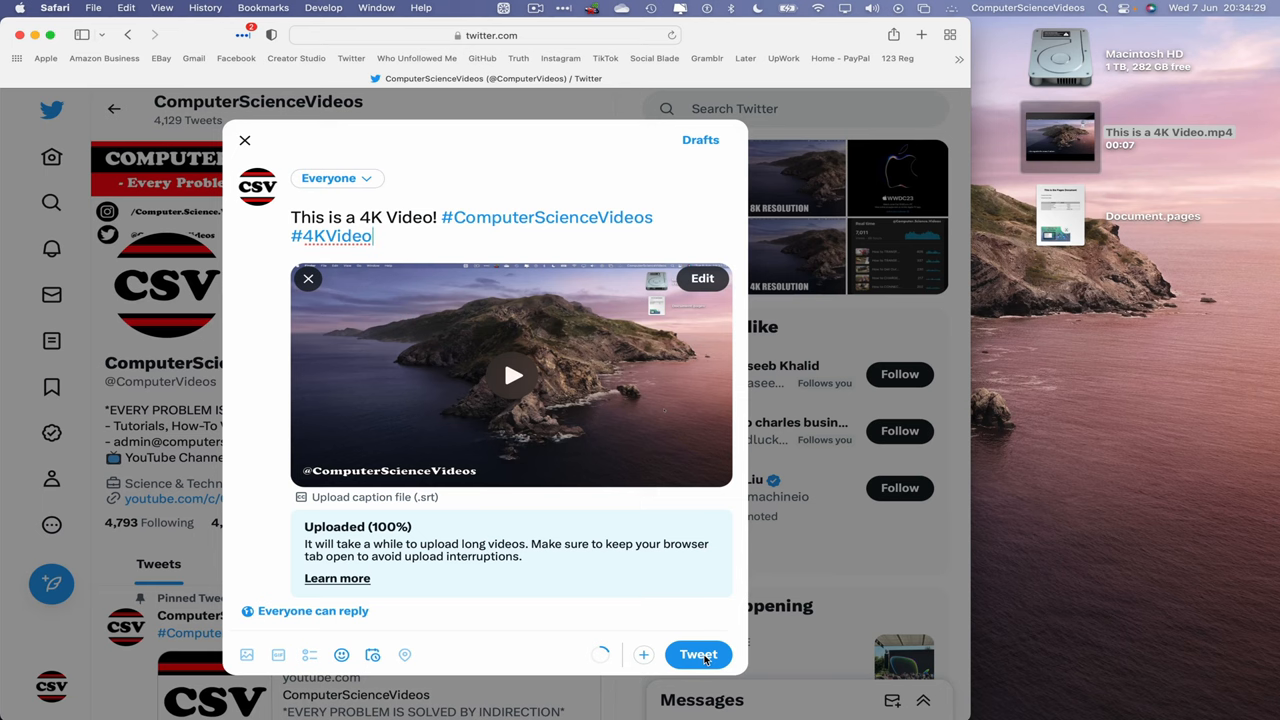
{"action": "left_click", "coordinate": [698, 654]}
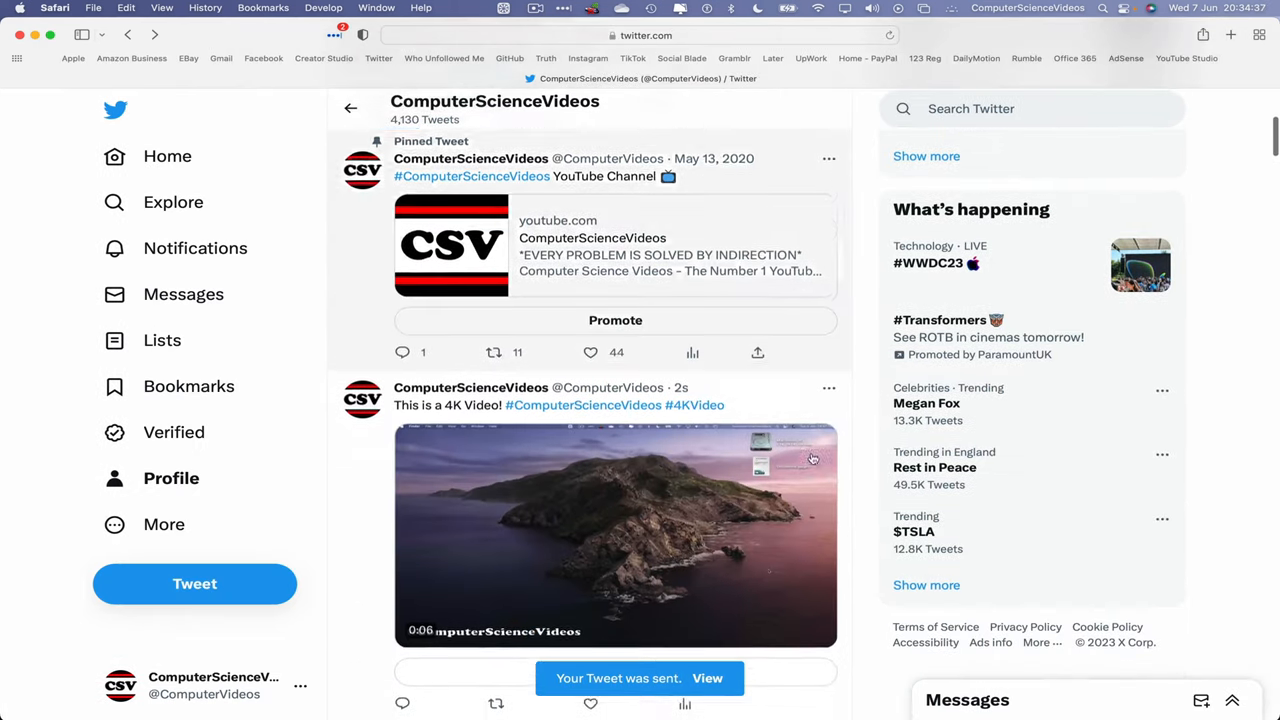
- Play the new tweet's video on the profile timeline, checking its 1x playback speed and fullscreen options
{"action": "scroll", "scroll_direction": "down", "scroll_amount": 3}
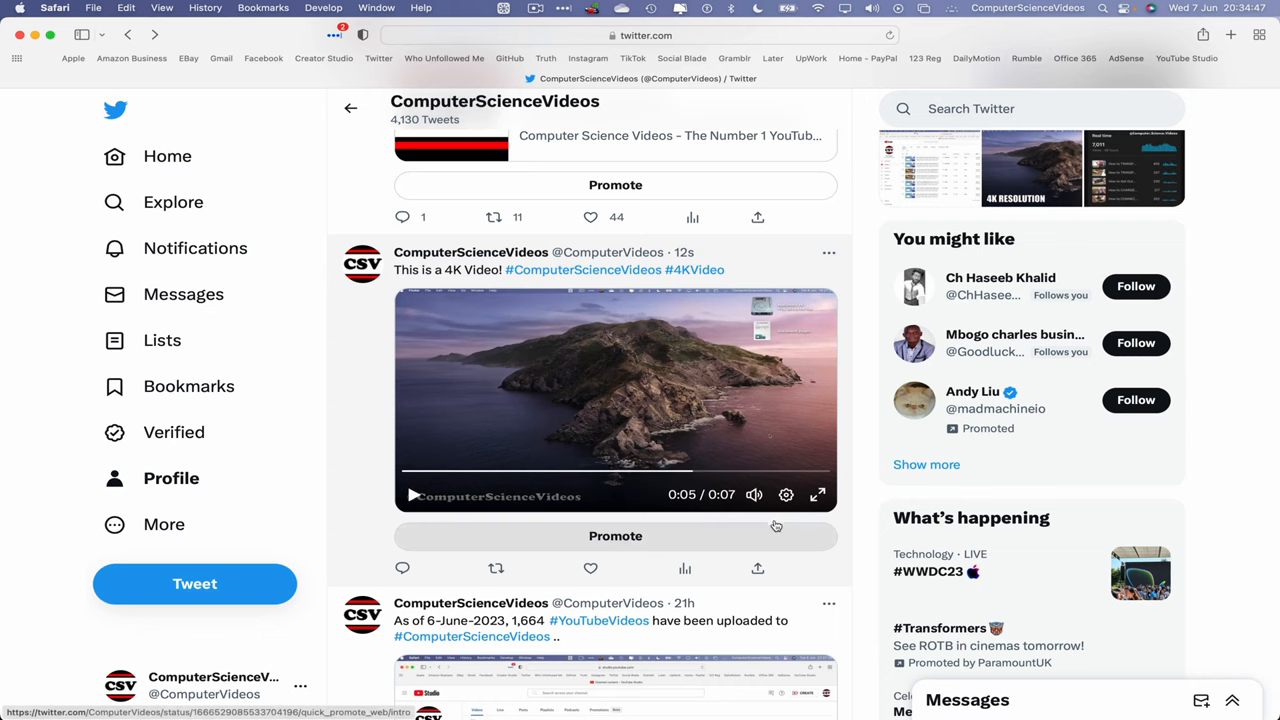
{"action": "left_click", "coordinate": [786, 494]}
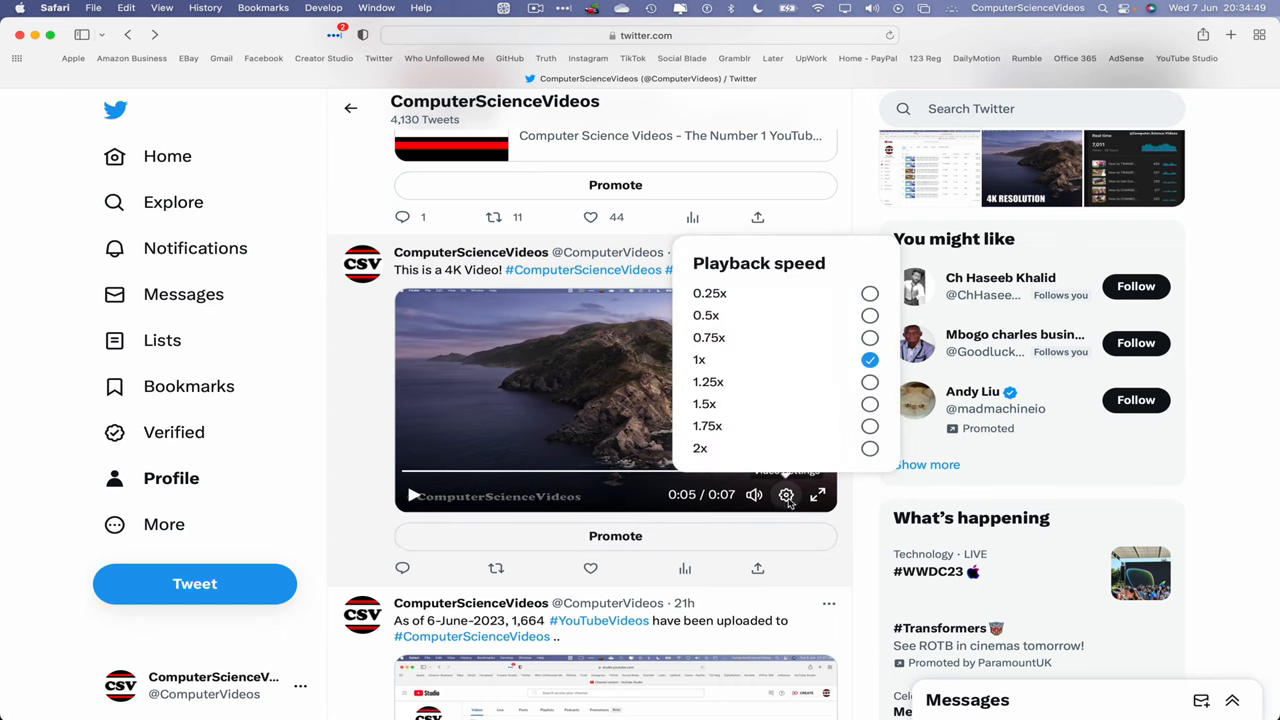
{"action": "left_click", "coordinate": [788, 494]}
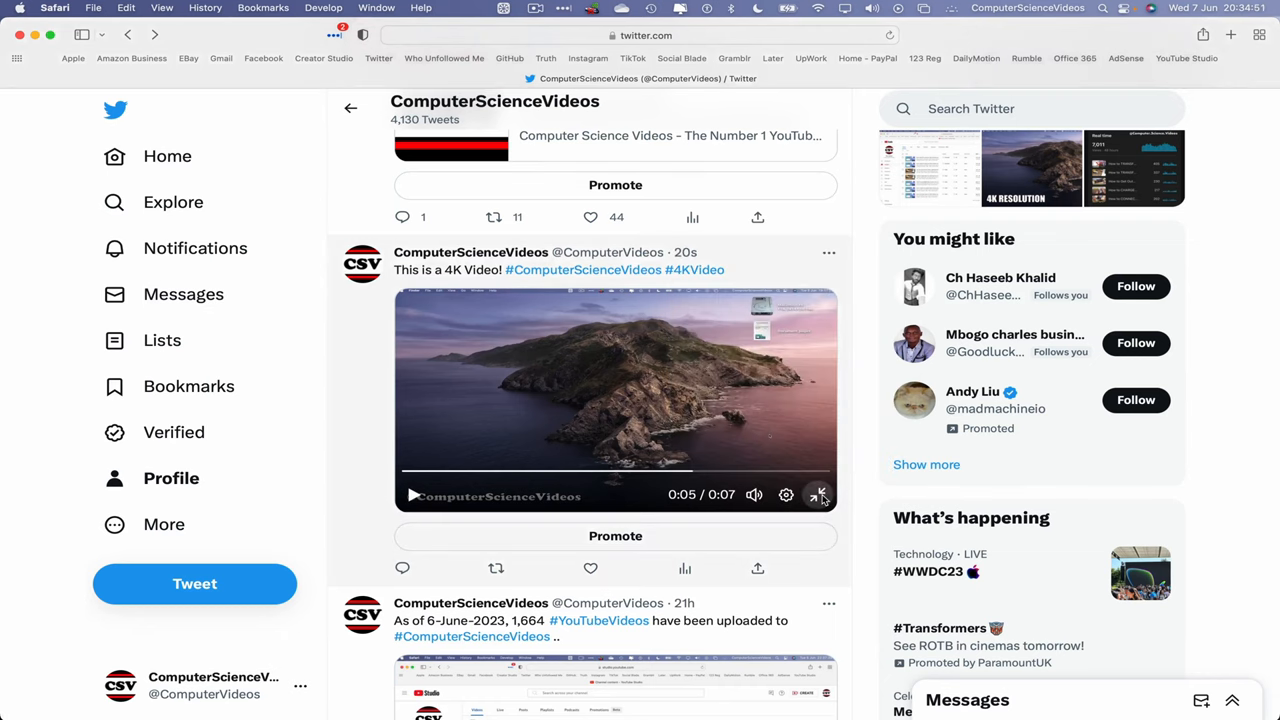
{"action": "left_click", "coordinate": [820, 494]}
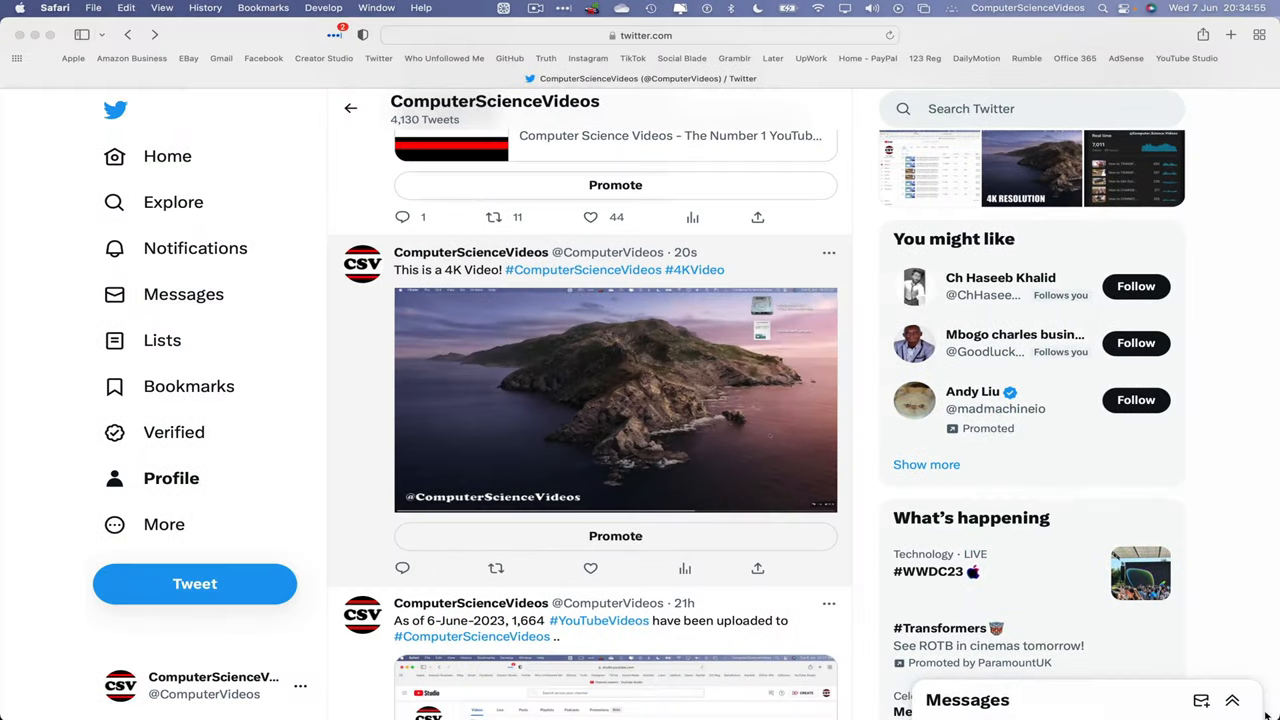
{"action": "left_click", "coordinate": [616, 400]}
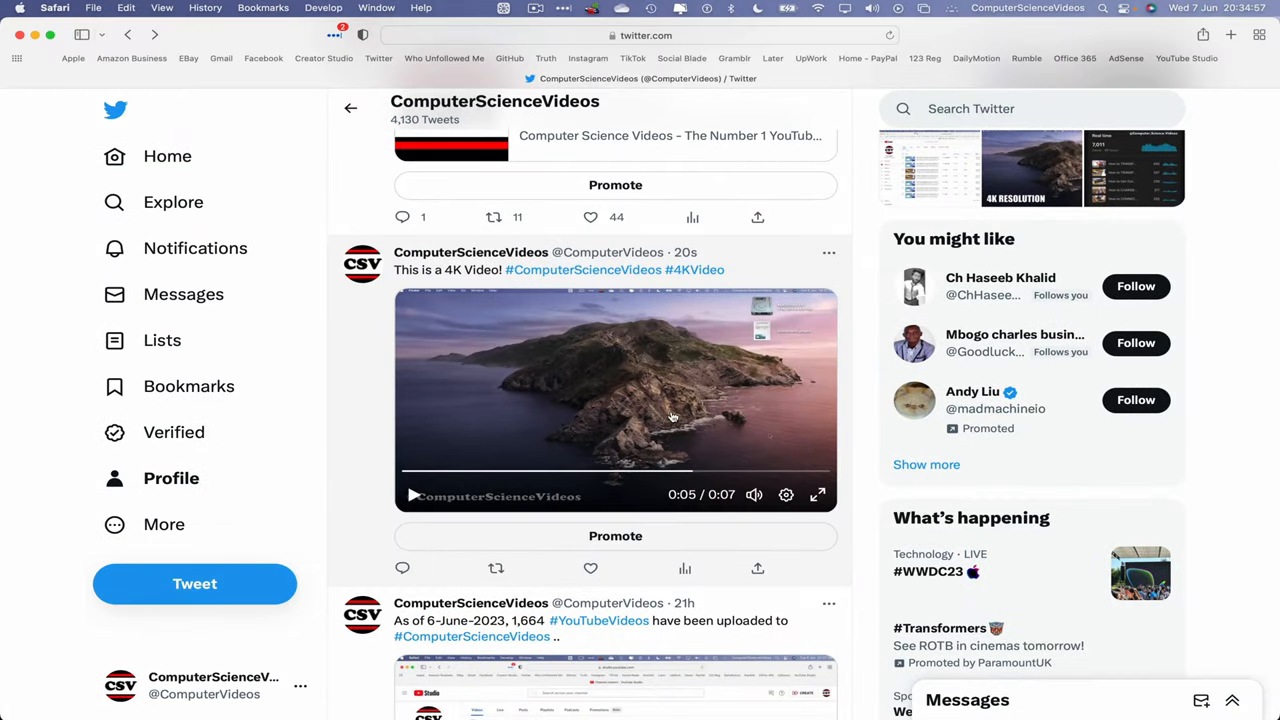
- Quit Safari and deselect the video file on the desktop
{"action": "left_click", "coordinate": [56, 8]}
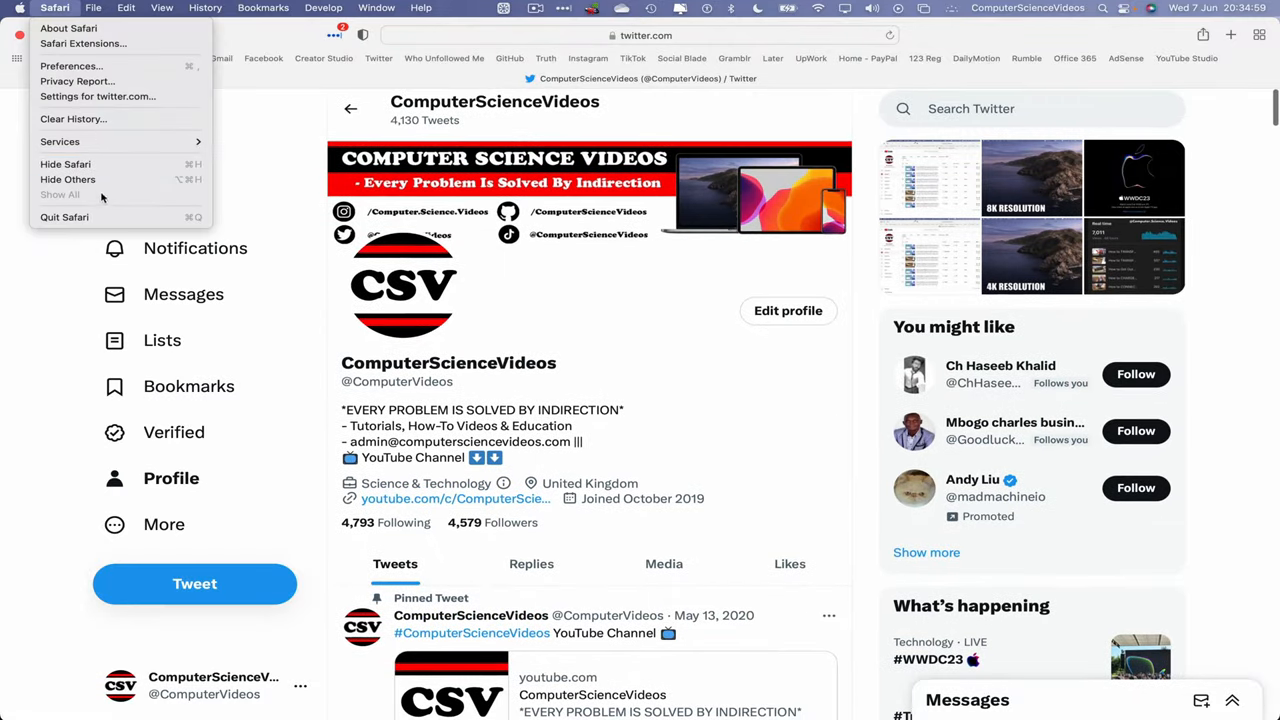
{"action": "left_click", "coordinate": [64, 164]}
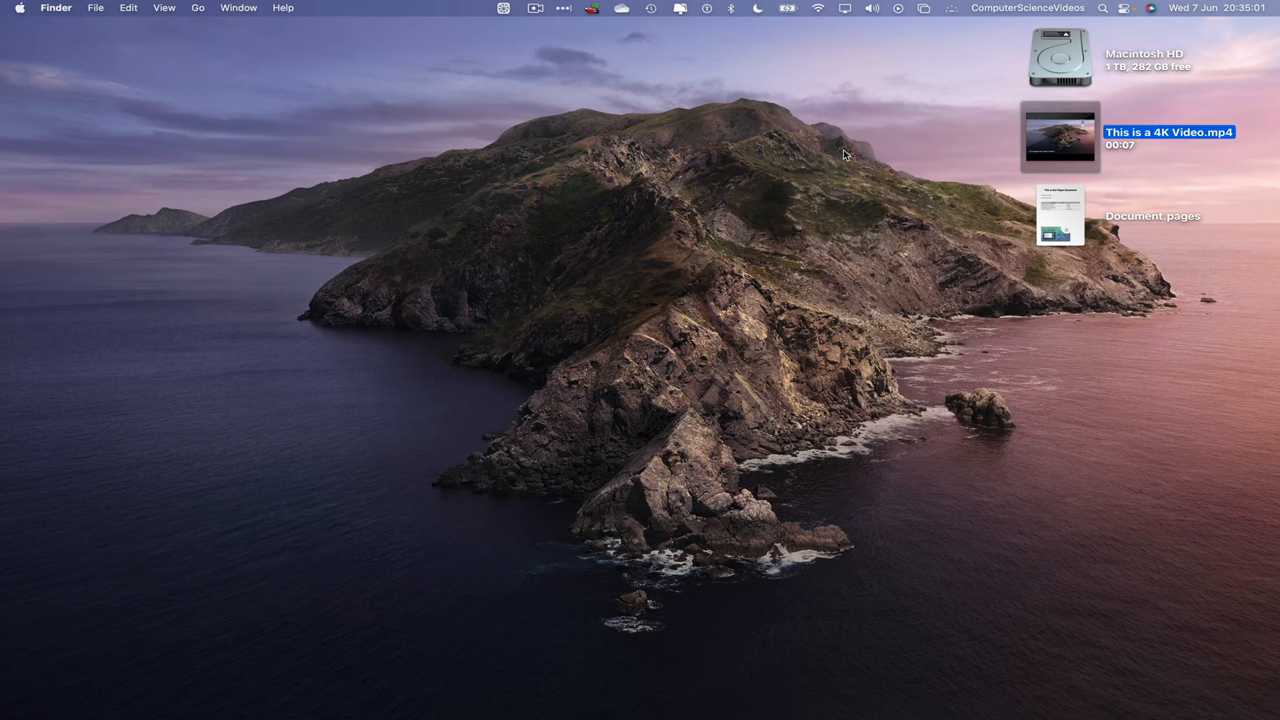
{"action": "left_click", "coordinate": [844, 154]}
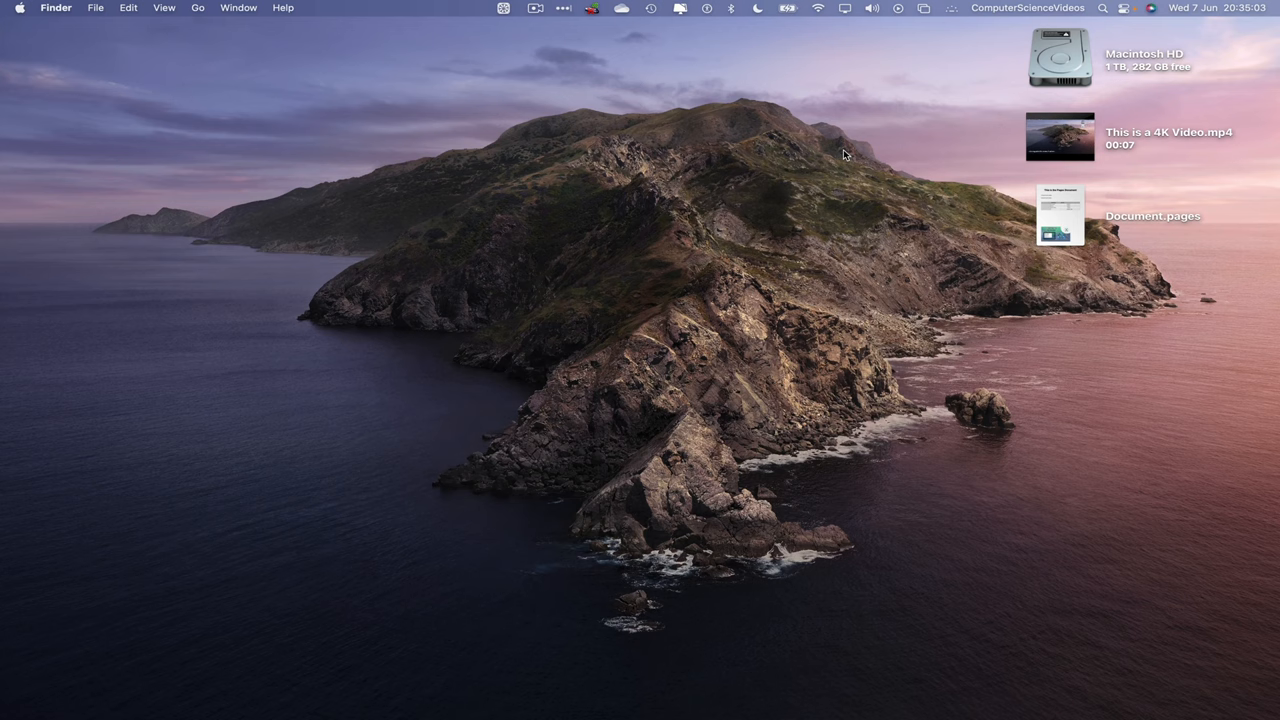